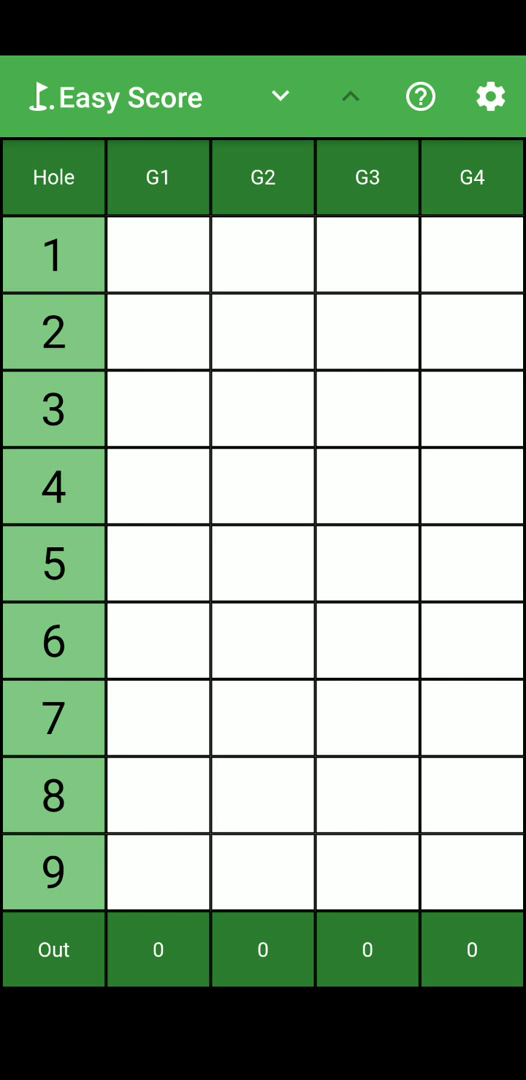
# - Record hole 1 strokes of 4 for G1 and 8 for G2
pyautogui.click(157, 254)
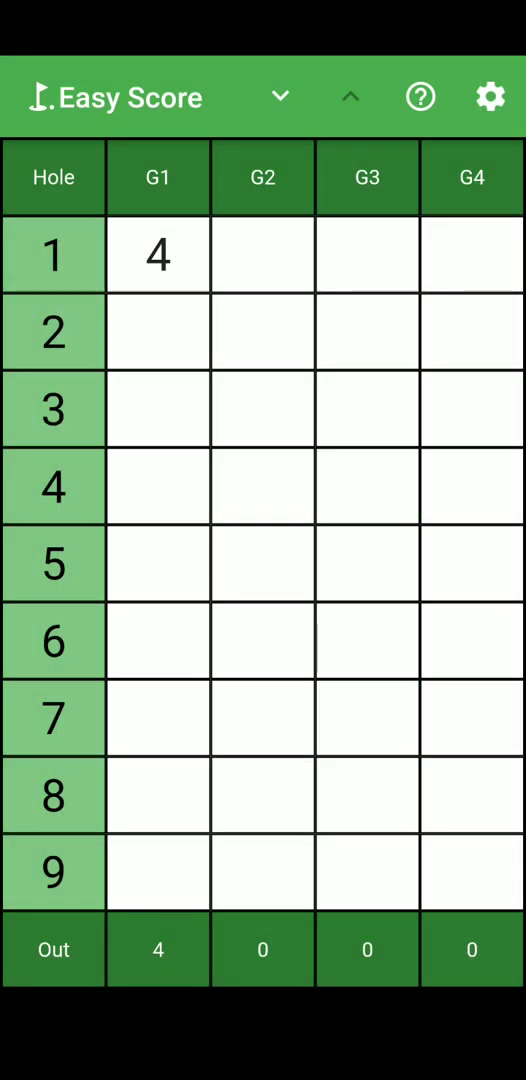
pyautogui.click(262, 254)
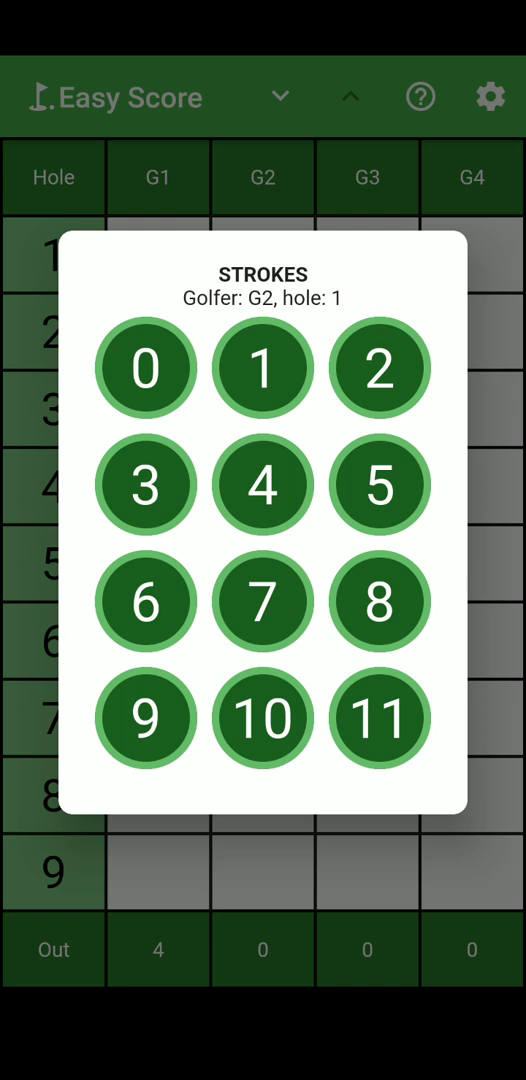
pyautogui.click(378, 601)
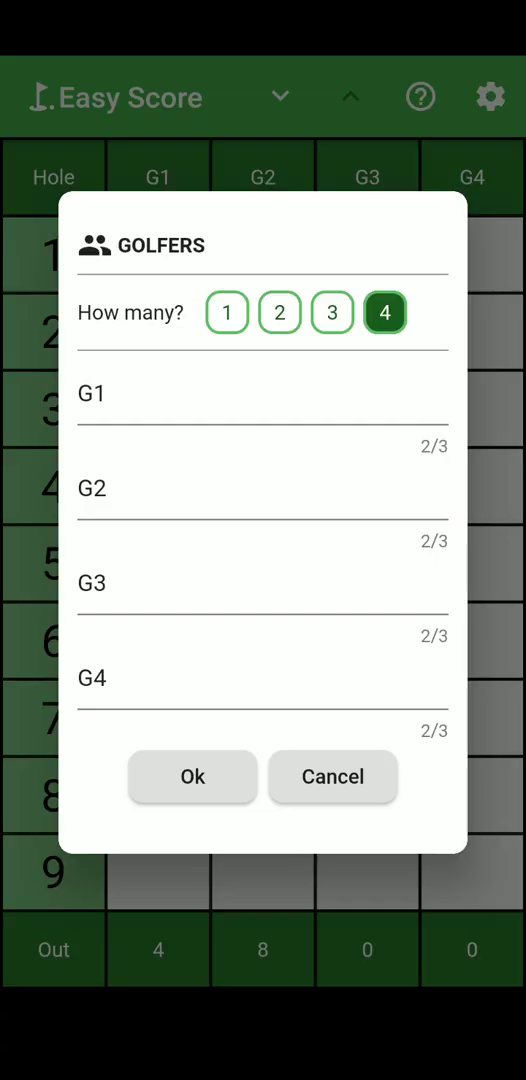
# - Reduce the card to two golfers and rename them EJK and BOB
pyautogui.click(280, 407)
pyautogui.write('EJ')
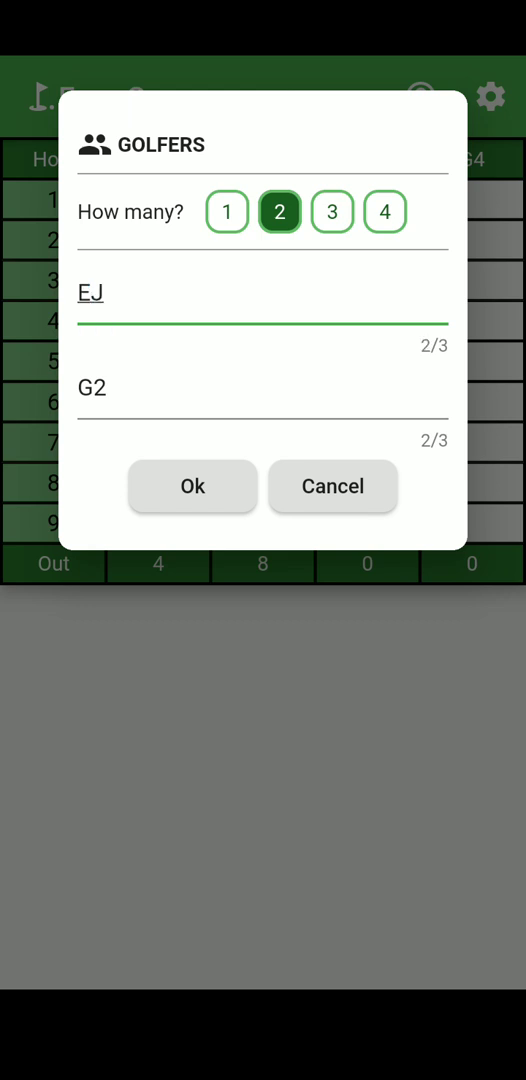
pyautogui.write('K')
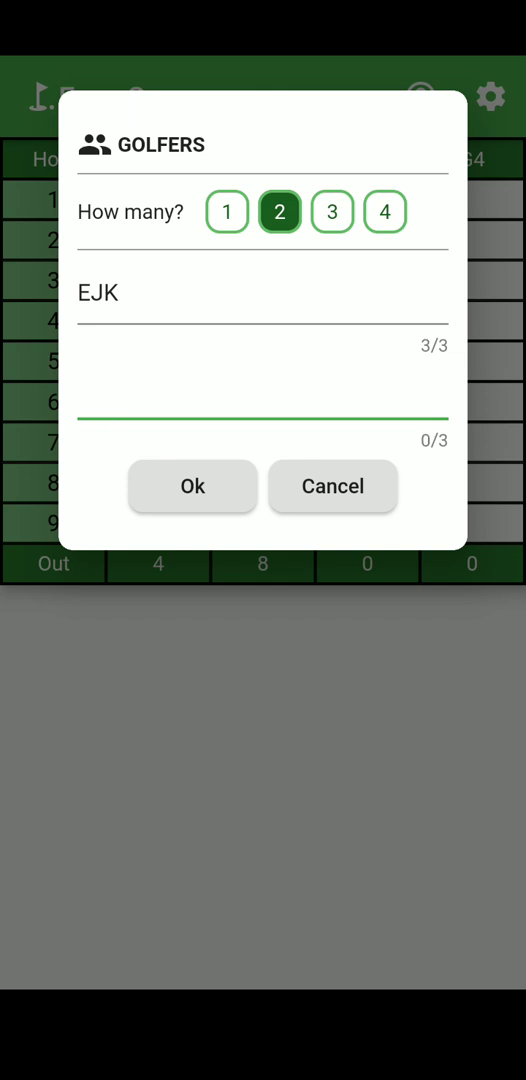
pyautogui.write('BOB')
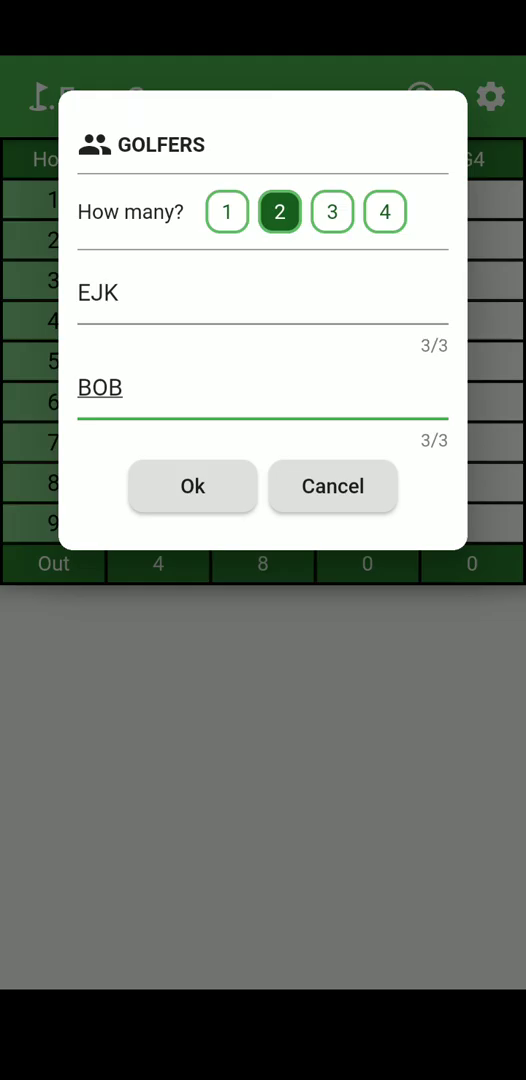
pyautogui.click(192, 487)
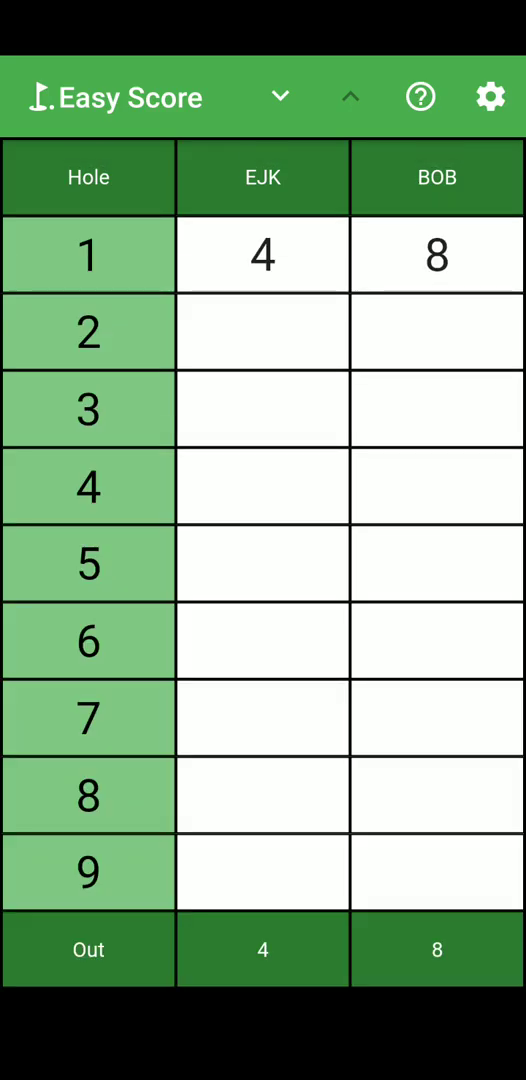
# - Enter 5 strokes each for EJK and BOB on hole 2
pyautogui.click(262, 331)
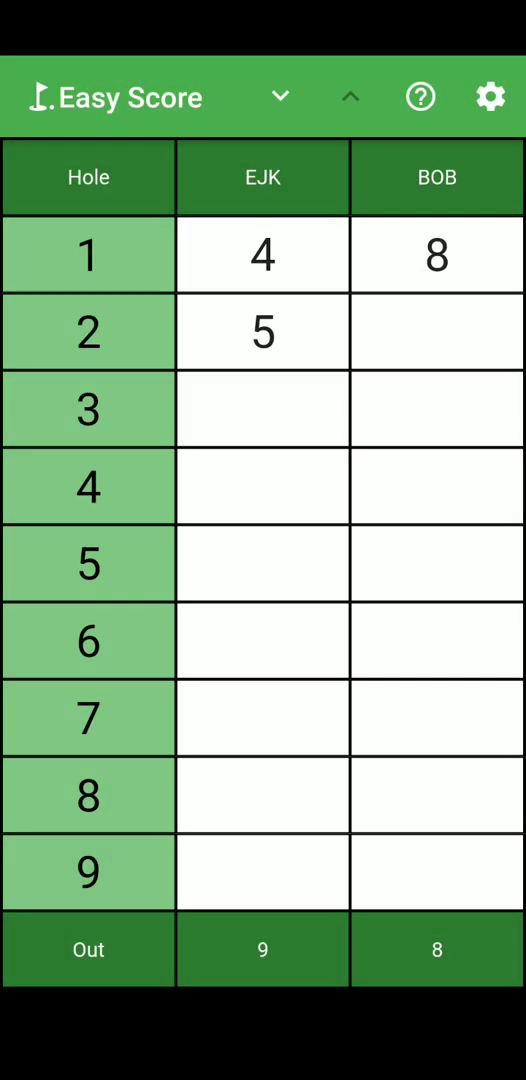
pyautogui.click(437, 331)
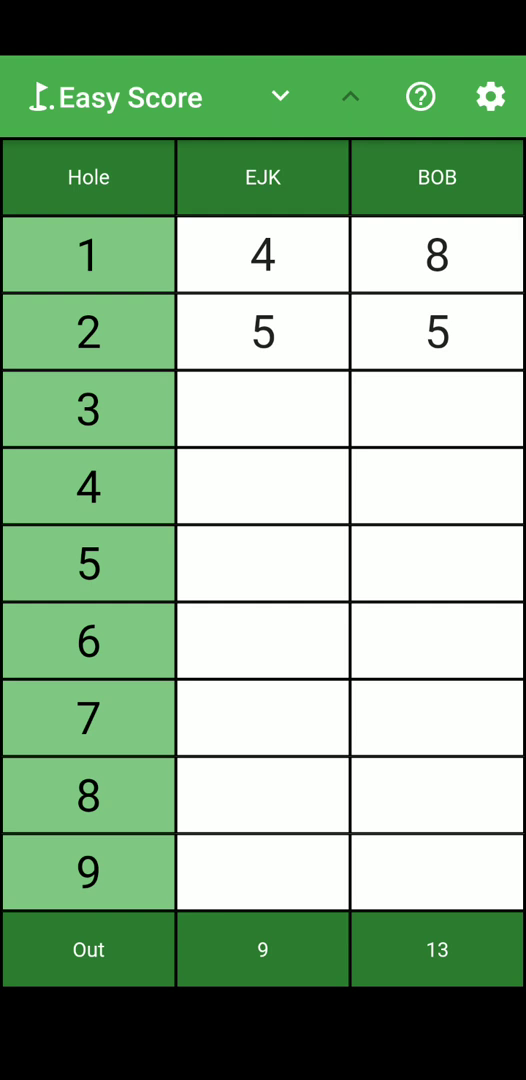
pyautogui.click(490, 97)
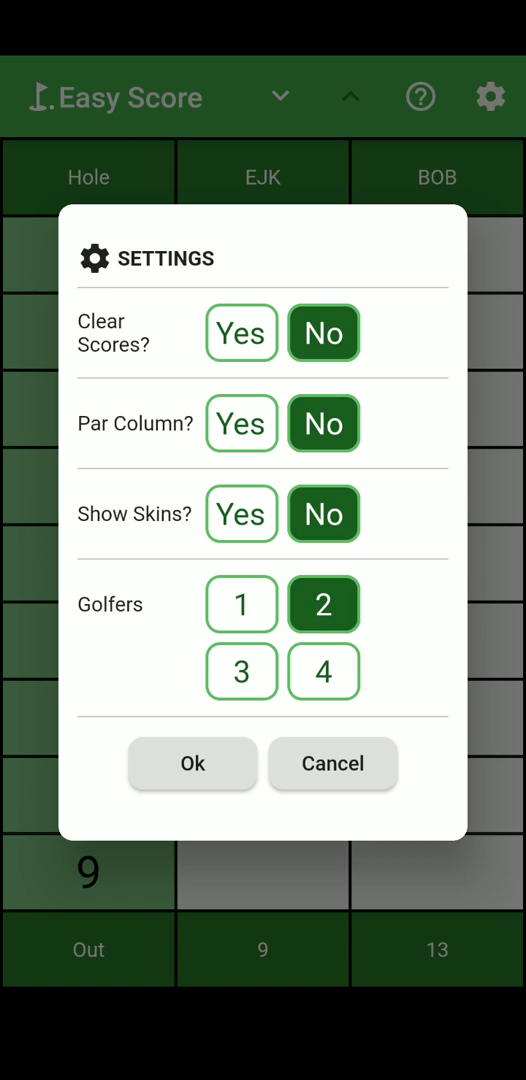
# - Enable the par column with par 5 for hole 1 and par 4 for hole 2
pyautogui.click(241, 423)
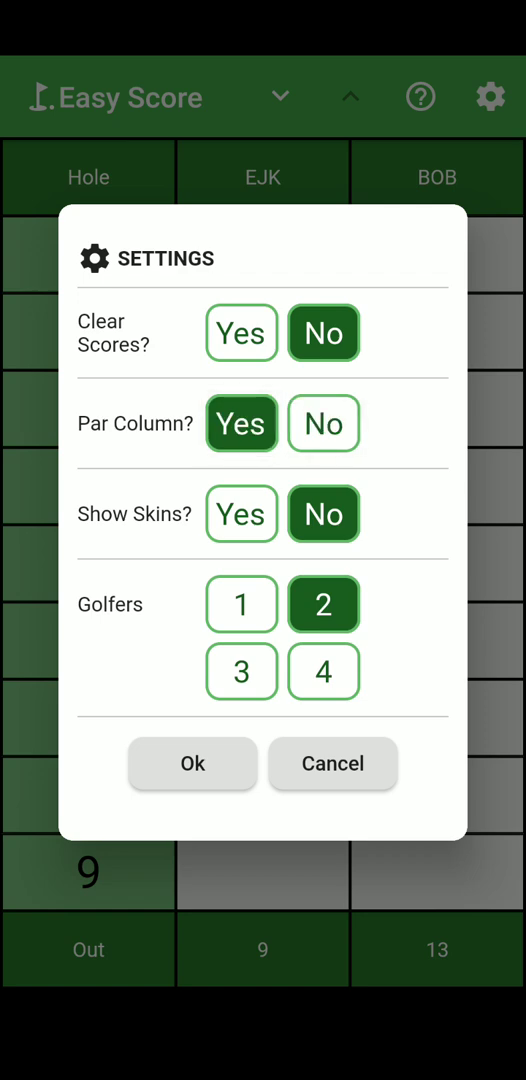
pyautogui.click(191, 763)
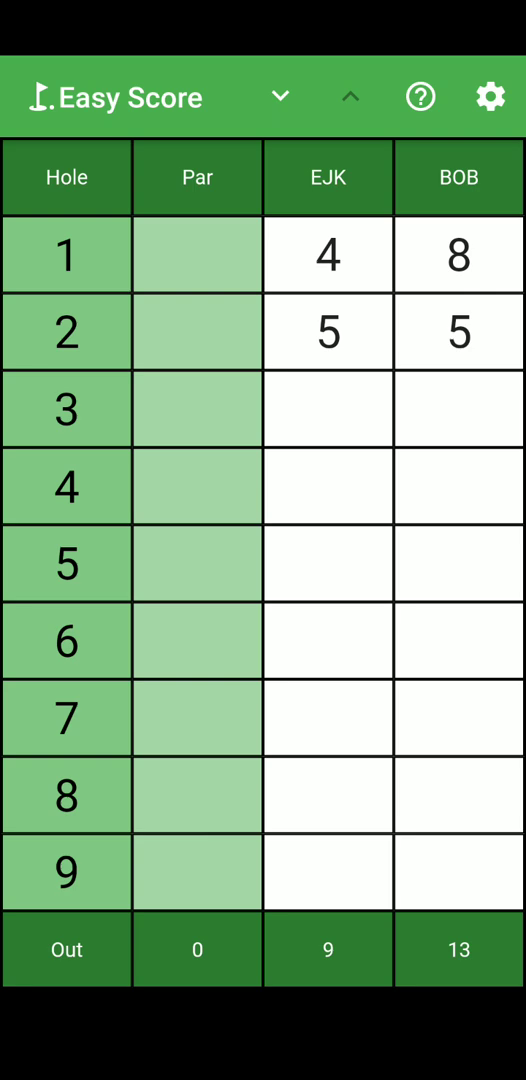
pyautogui.click(197, 254)
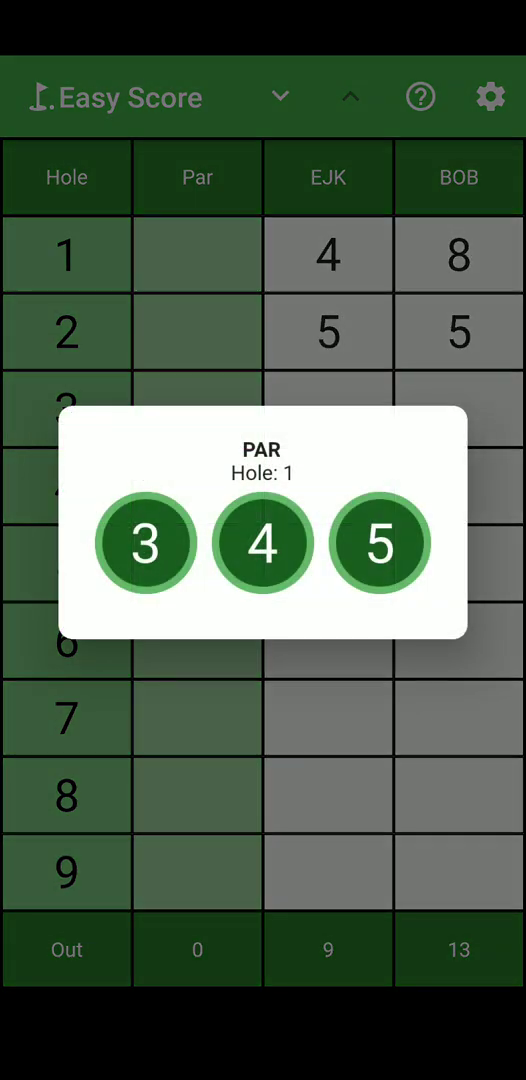
pyautogui.click(262, 542)
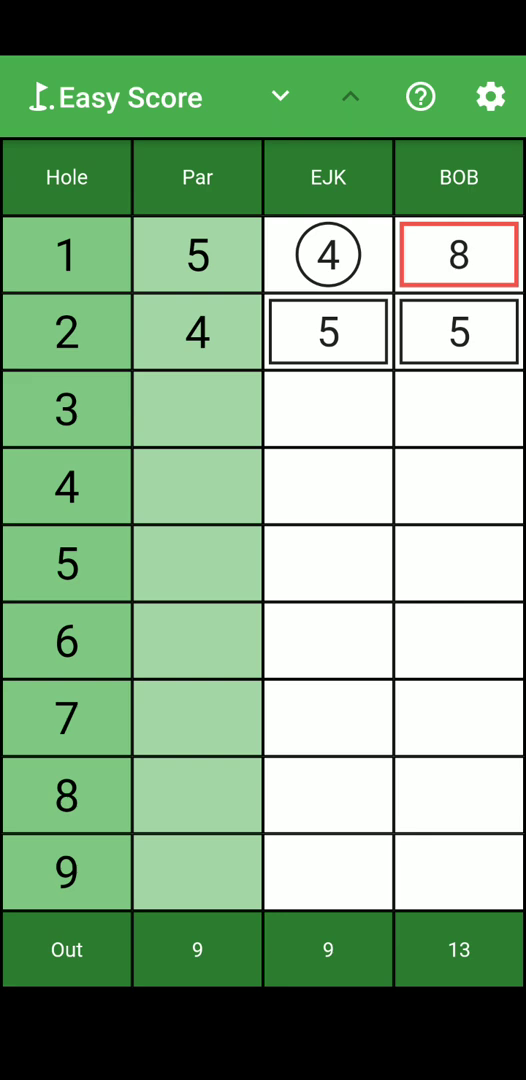
# - Set hole 3 to par 4 and record 6 for EJK and 3 for BOB
pyautogui.click(197, 408)
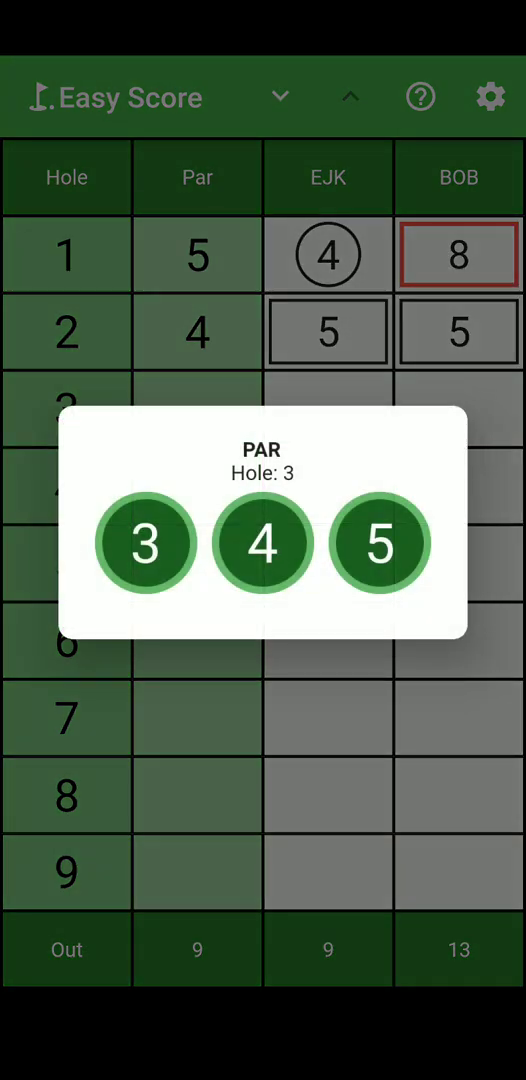
pyautogui.click(262, 542)
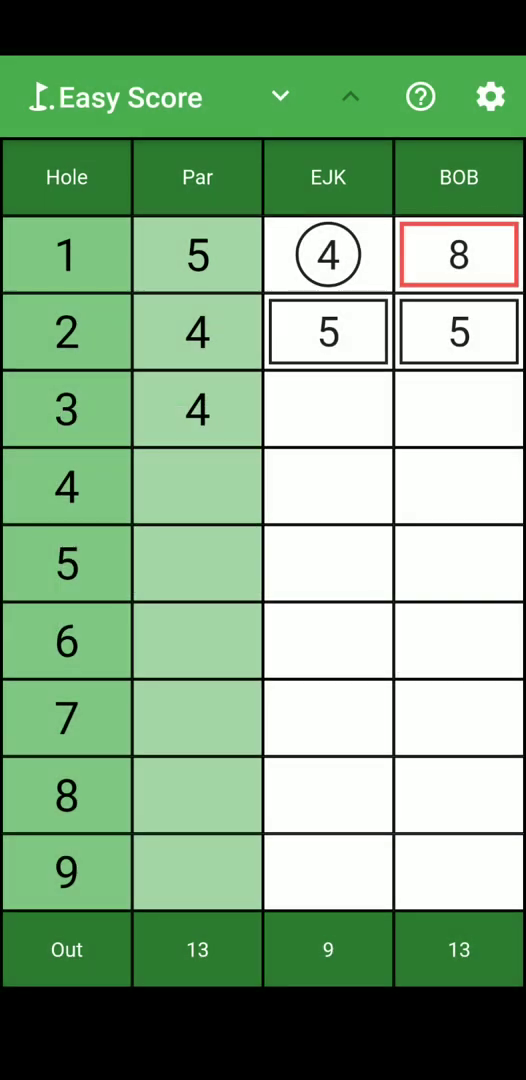
pyautogui.click(328, 408)
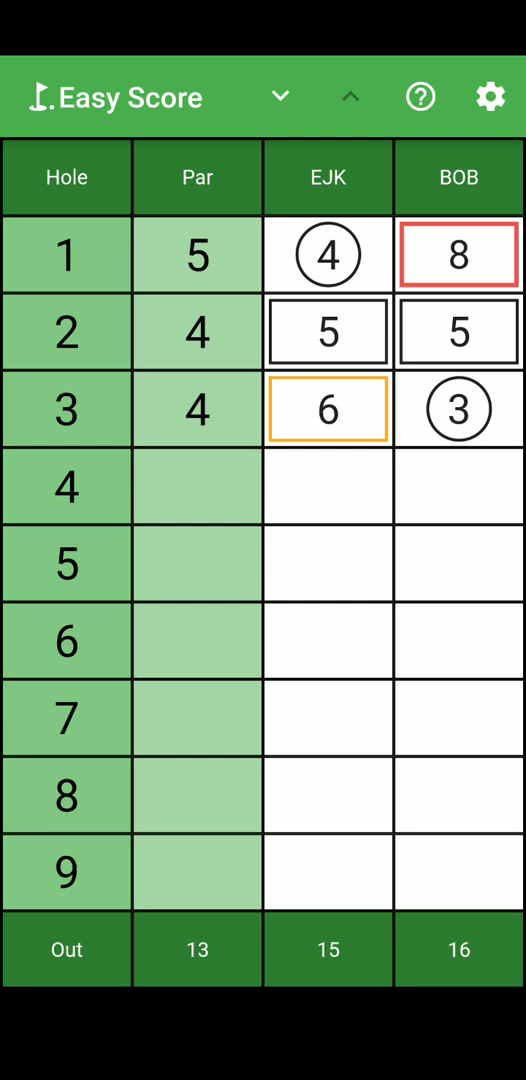
pyautogui.click(490, 97)
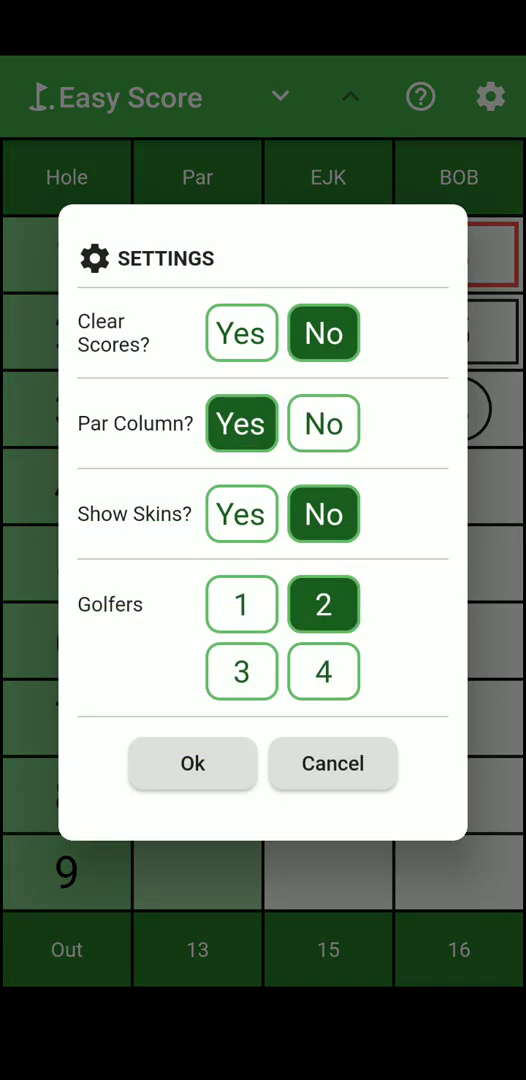
# - Turn on Show Skins so EJK and BOB are each credited one skin
pyautogui.click(192, 763)
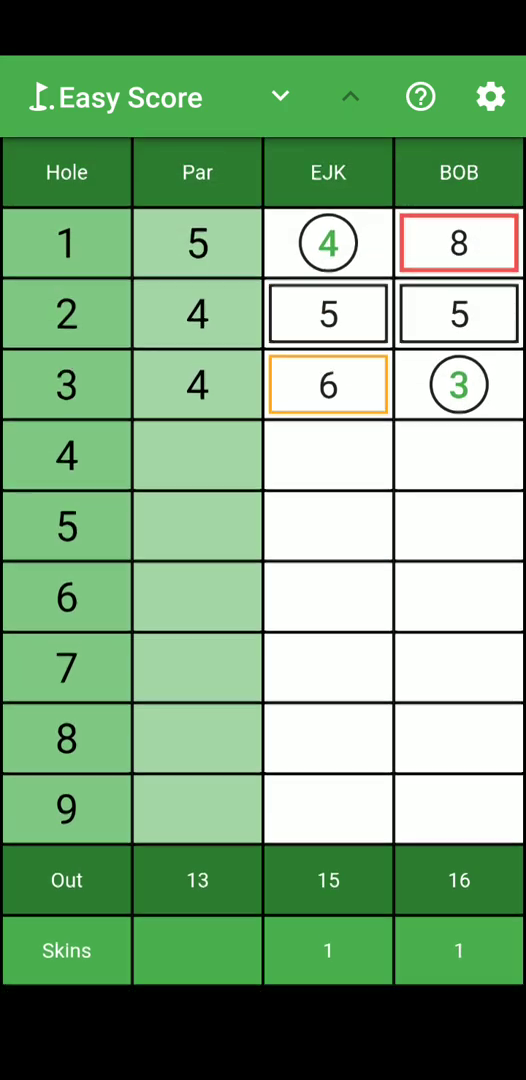
# - Turn off Show Skins and Par Column, leaving plain totals of 15 and 16
pyautogui.click(489, 97)
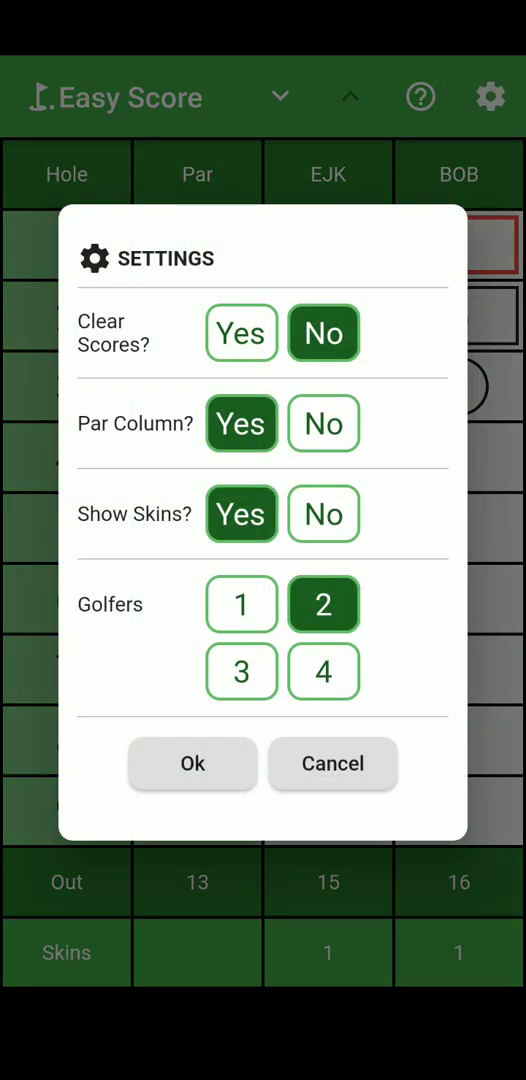
pyautogui.click(323, 513)
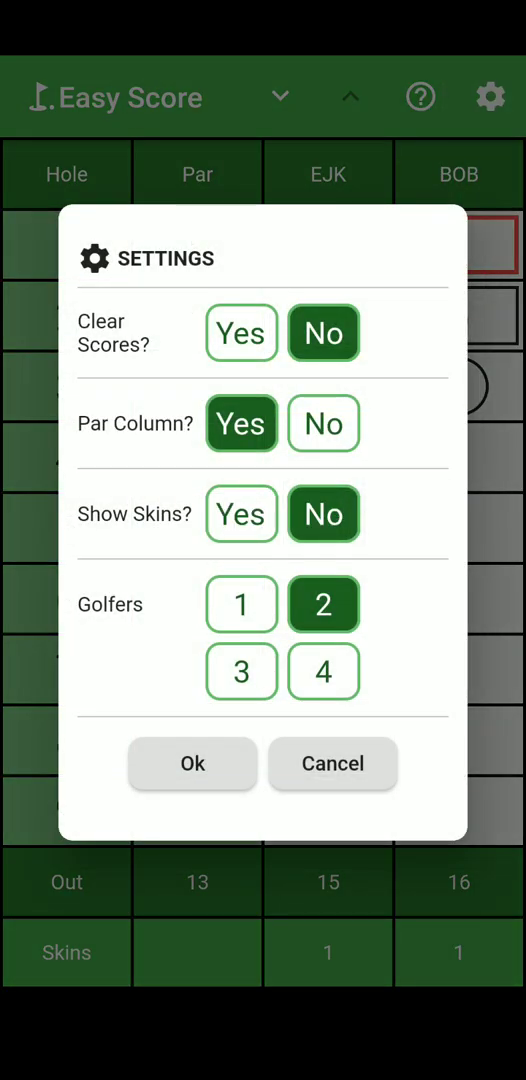
pyautogui.click(192, 763)
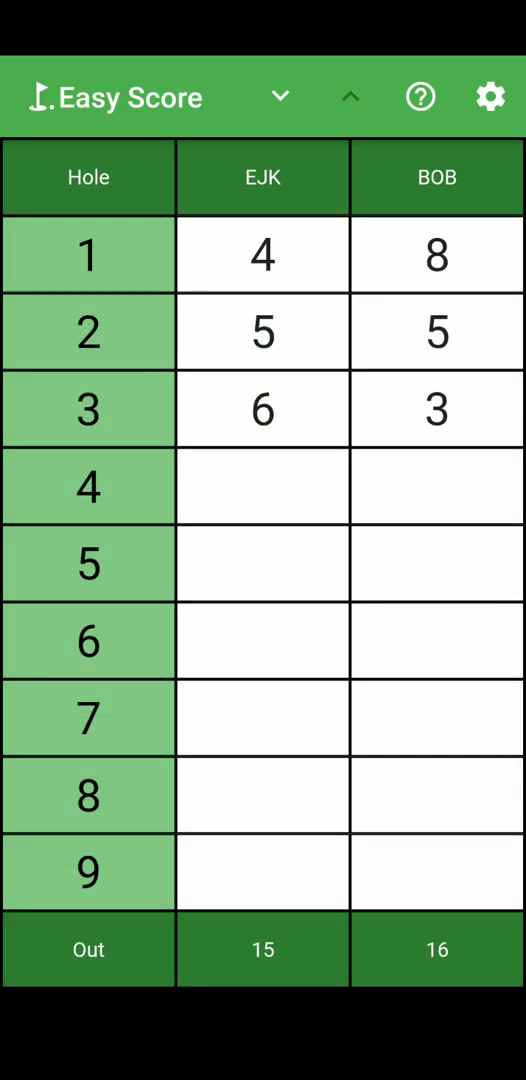